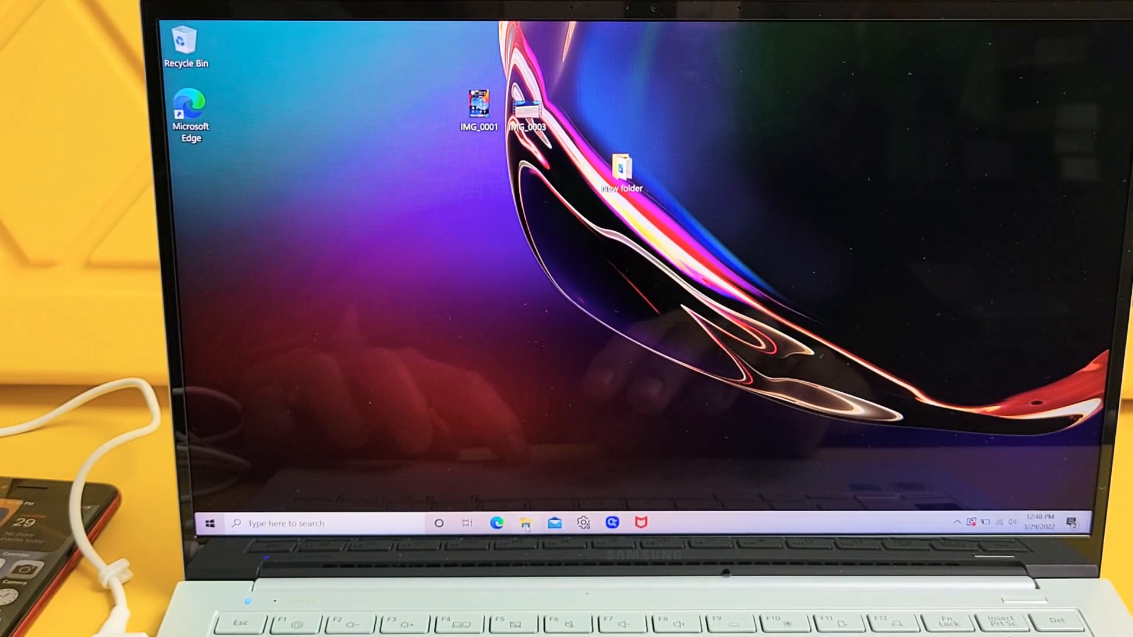
- Open File Explorer at This PC and enter the connected Apple iPhone device
{"action": "left_click", "coordinate": [525, 523]}
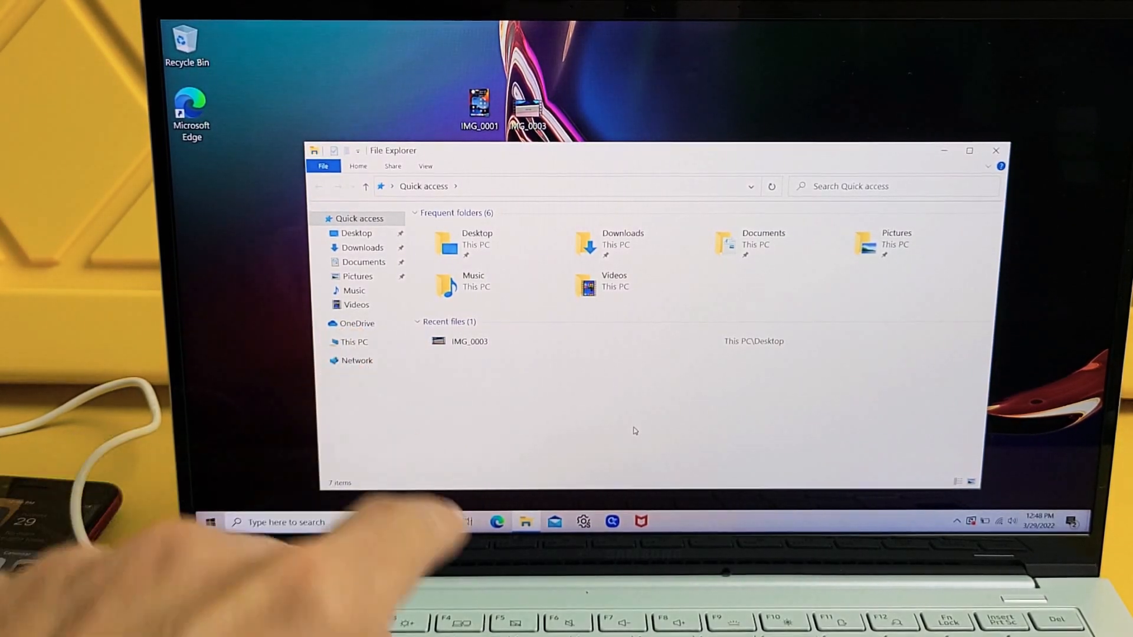
{"action": "left_click", "coordinate": [354, 342]}
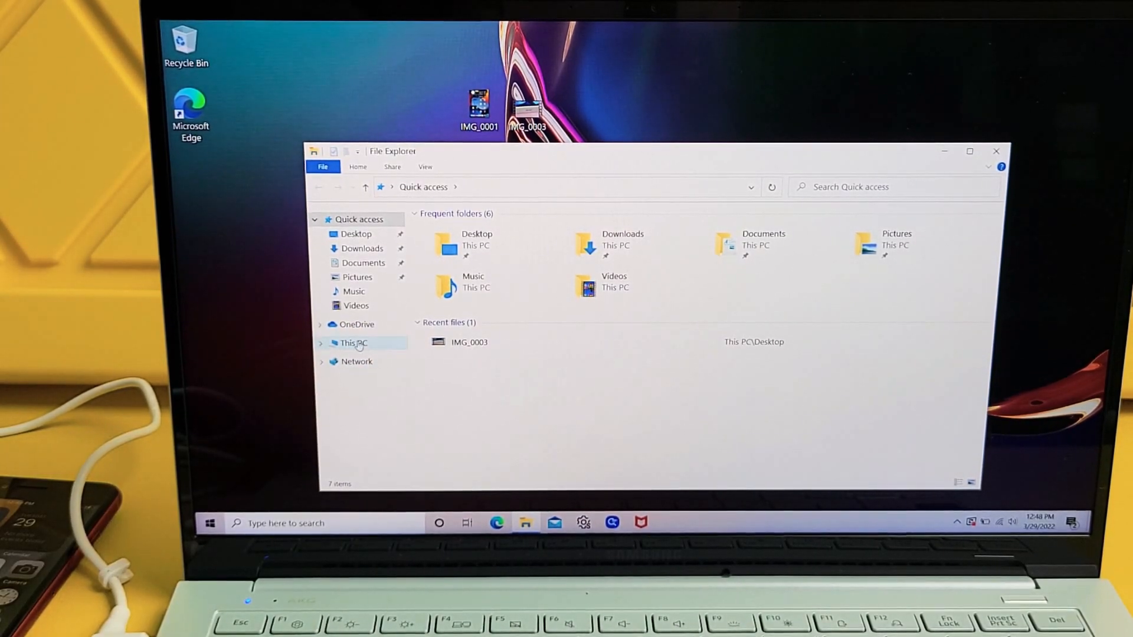
{"action": "left_click", "coordinate": [352, 342]}
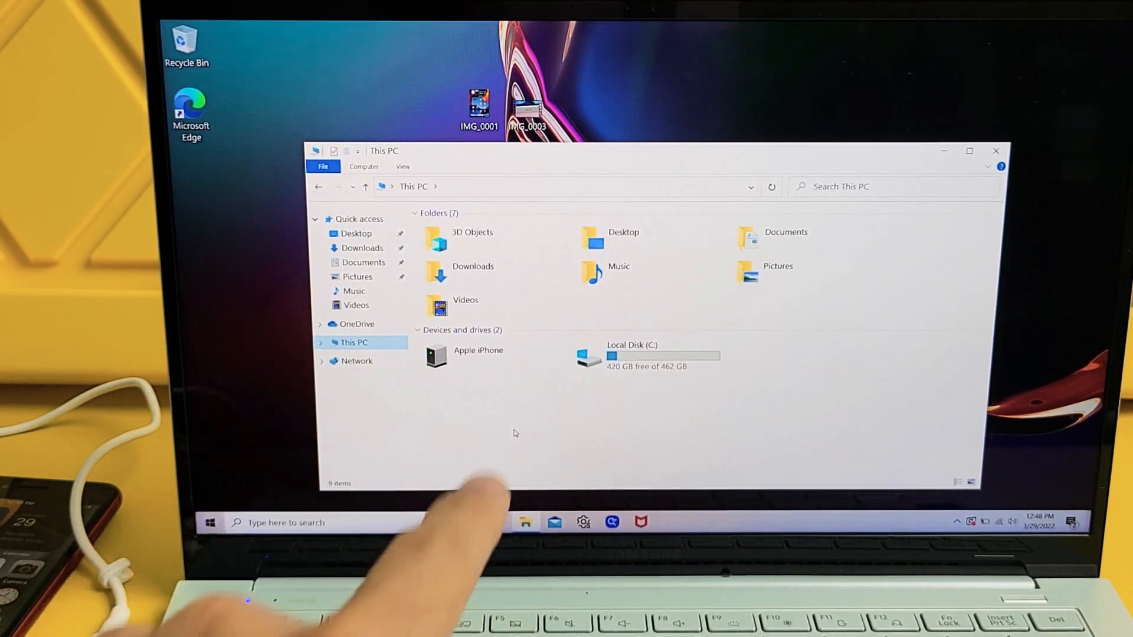
{"action": "left_click", "coordinate": [479, 355]}
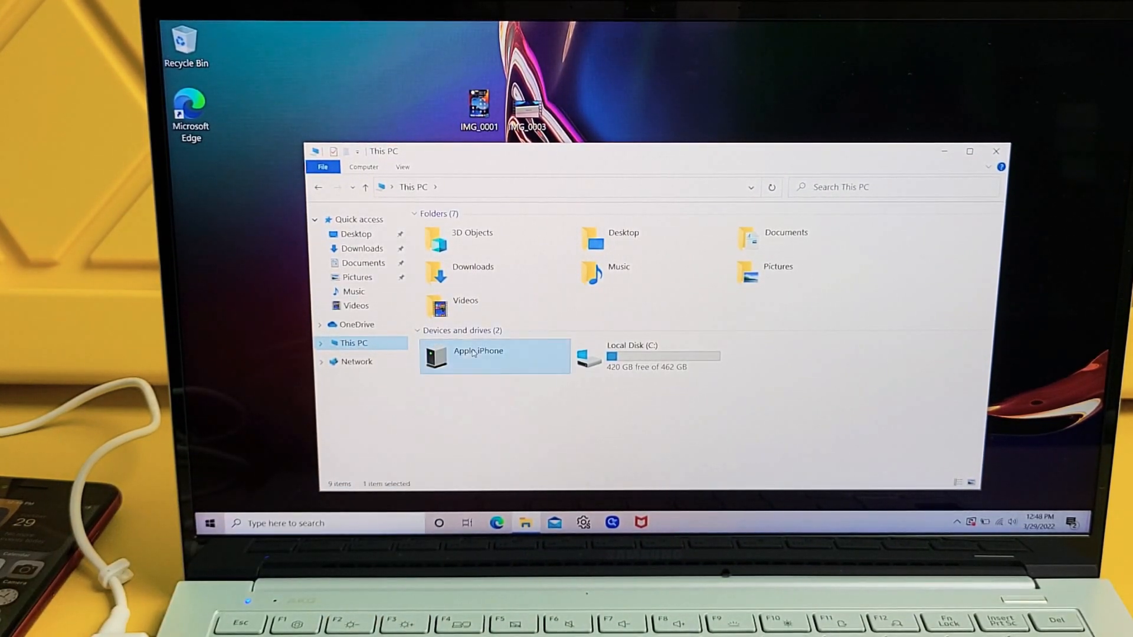
{"action": "double_click", "coordinate": [477, 351]}
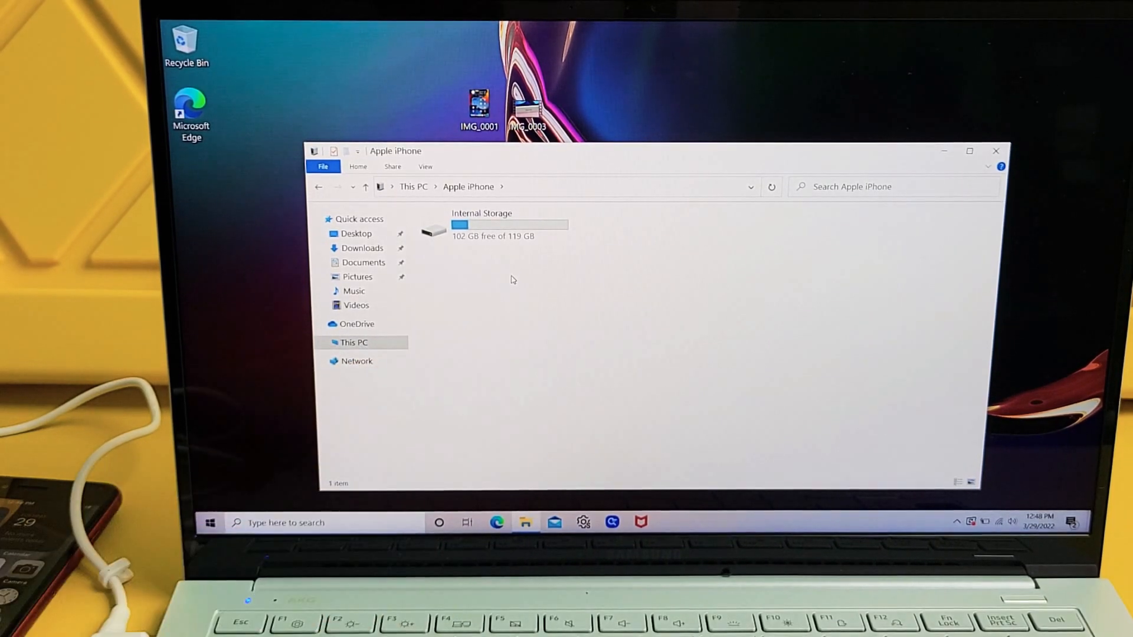
- Browse into Internal Storage and DCIM, selecting the dated photo folder inside
{"action": "double_click", "coordinate": [433, 228]}
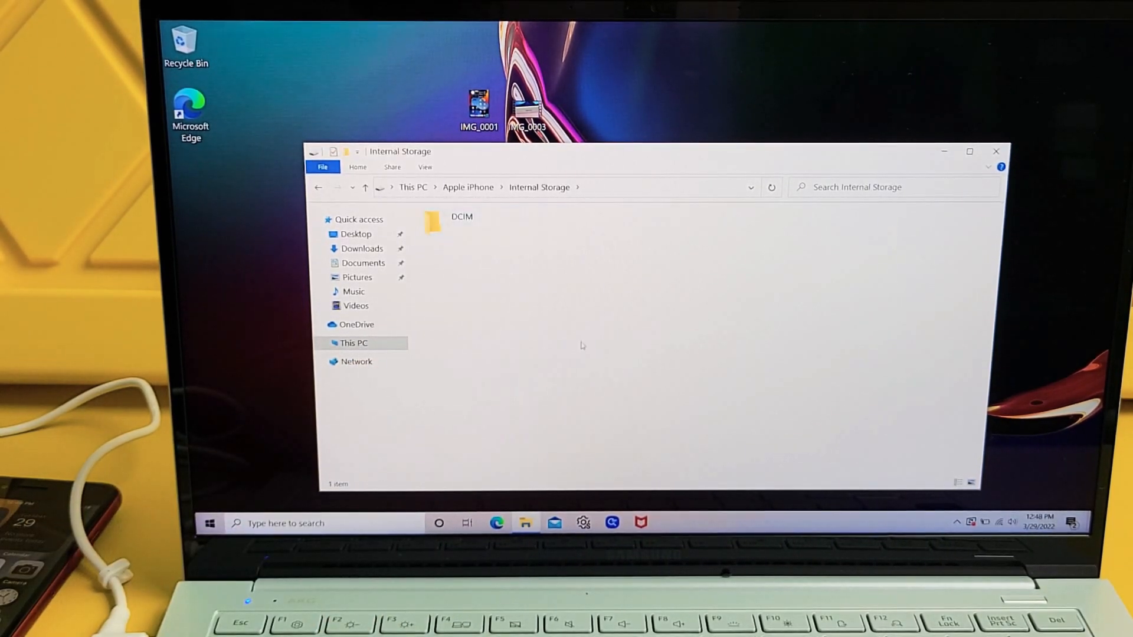
{"action": "left_click", "coordinate": [462, 220]}
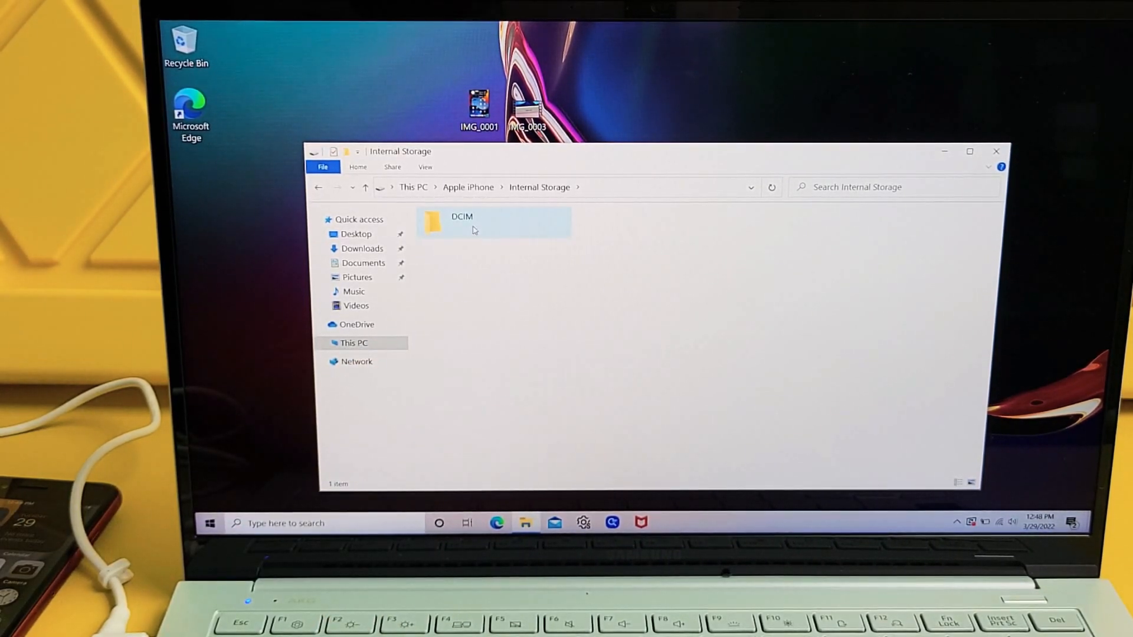
{"action": "double_click", "coordinate": [462, 222]}
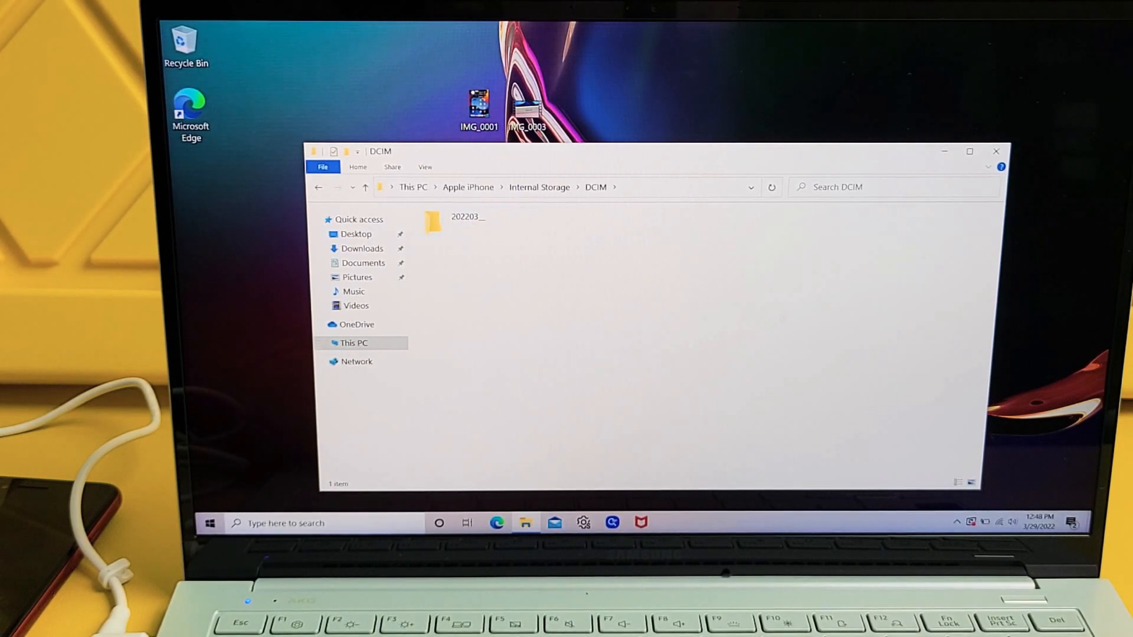
{"action": "left_click", "coordinate": [469, 222]}
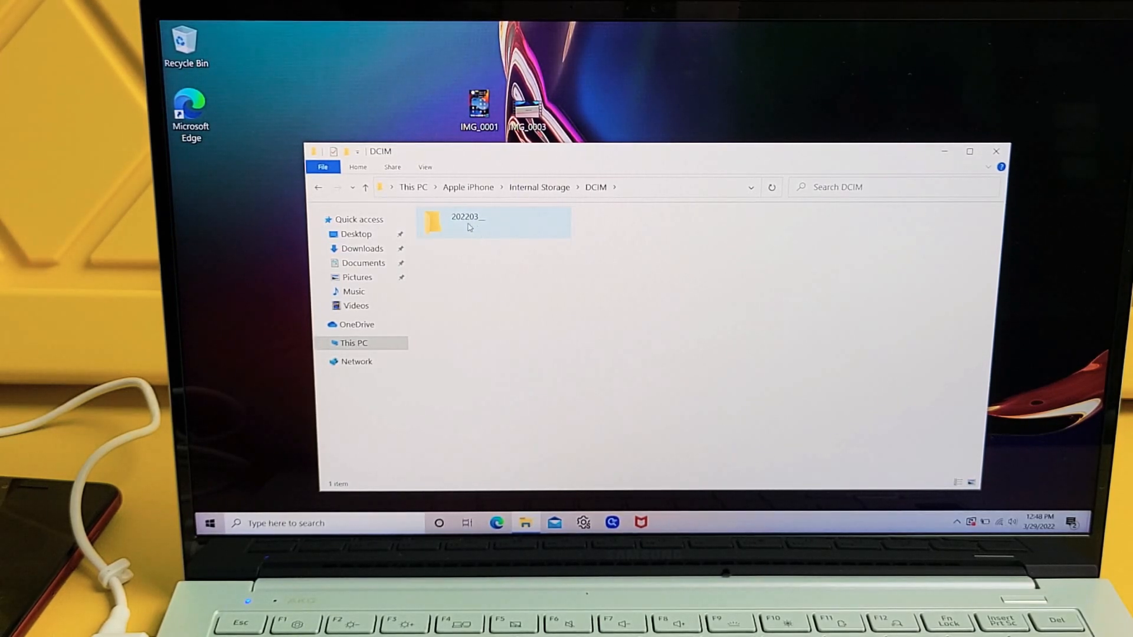
- Open the dated folder to list the iPhone's 25 photos, screenshots and videos
{"action": "double_click", "coordinate": [469, 222]}
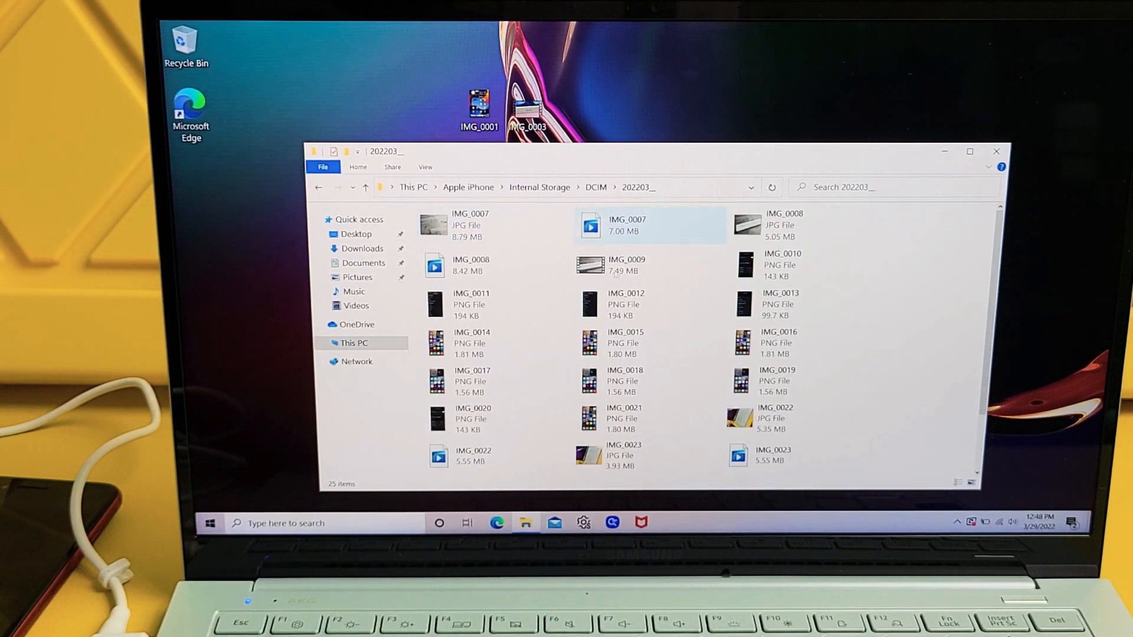
{"action": "mouse_move", "coordinate": [625, 344]}
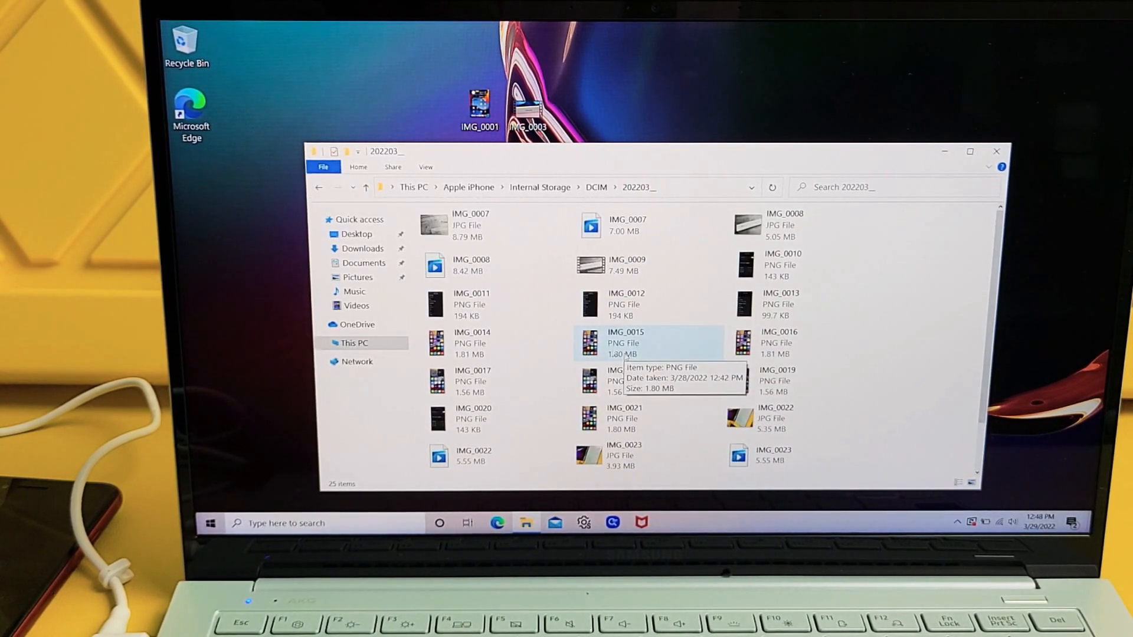
{"action": "left_click", "coordinate": [471, 303]}
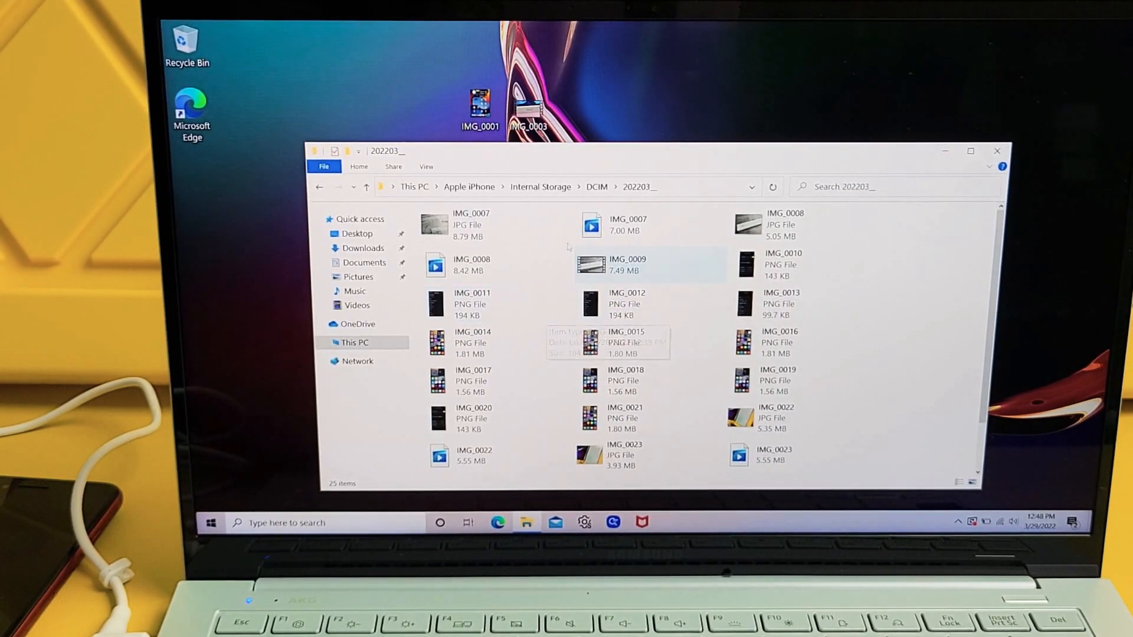
{"action": "mouse_move", "coordinate": [470, 224]}
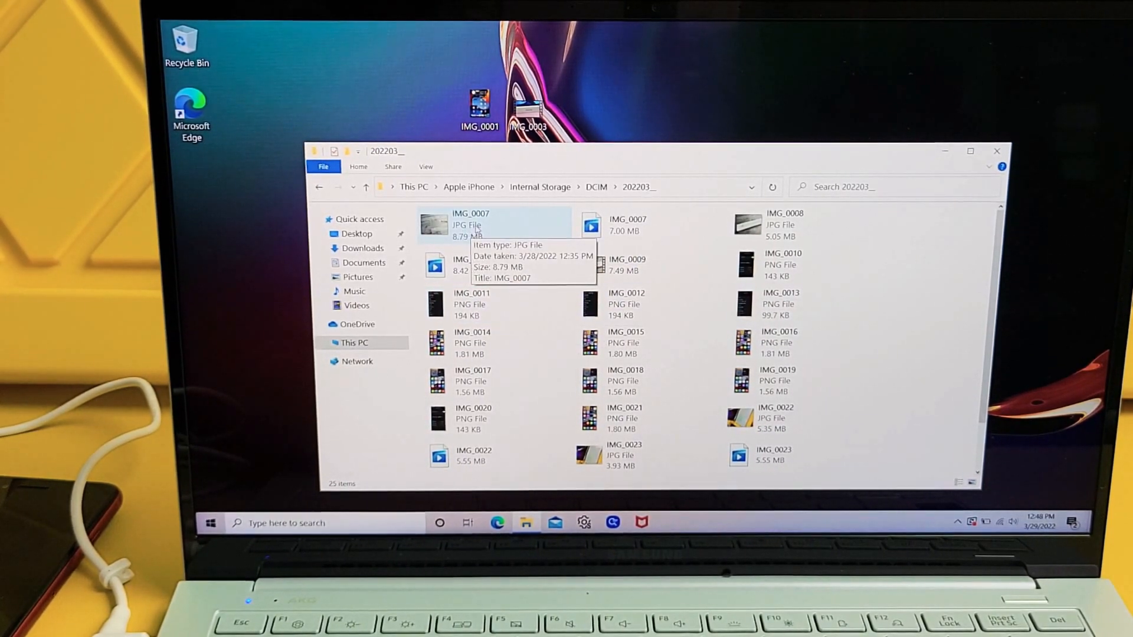
{"action": "mouse_move", "coordinate": [473, 303]}
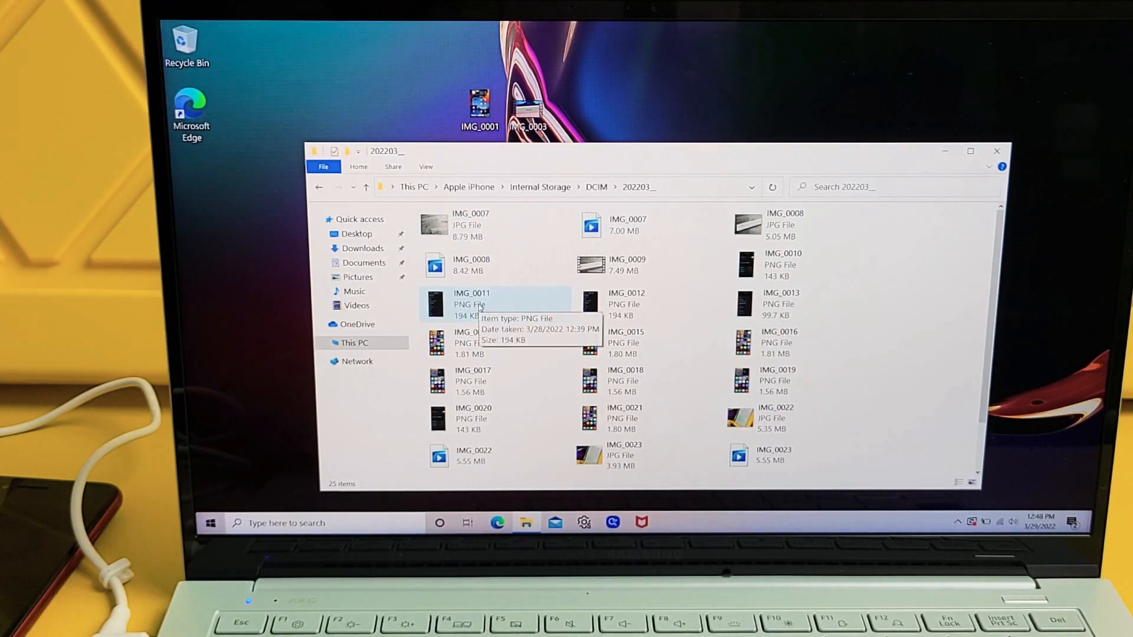
{"action": "left_click", "coordinate": [627, 265]}
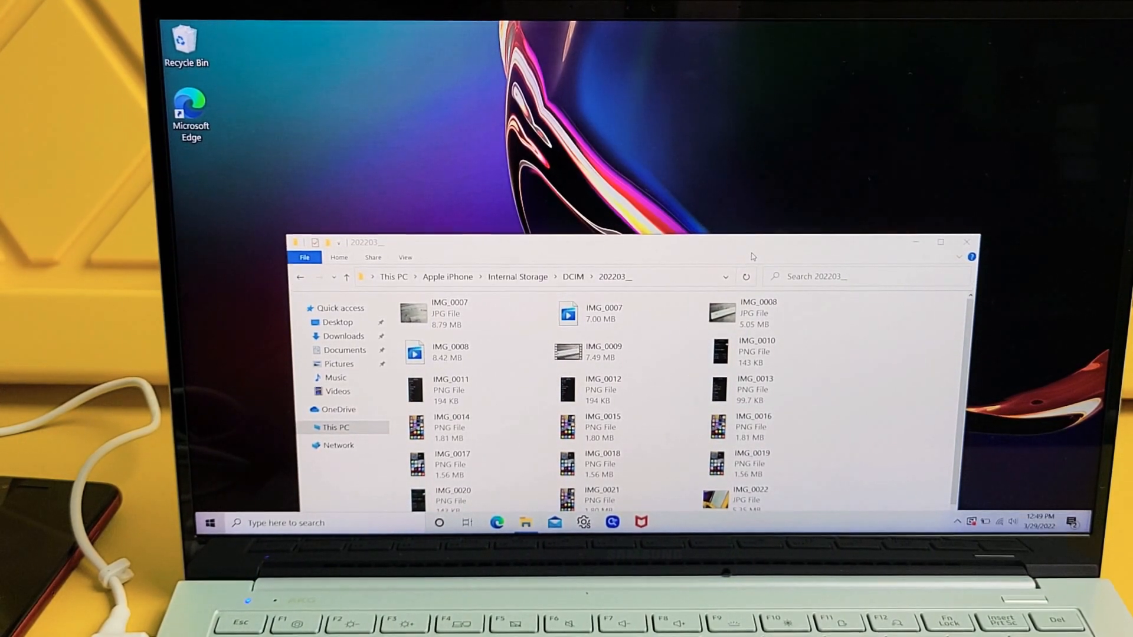
- Select IMG_0007, then create a new desktop folder named 'ipad'
{"action": "left_click", "coordinate": [449, 314]}
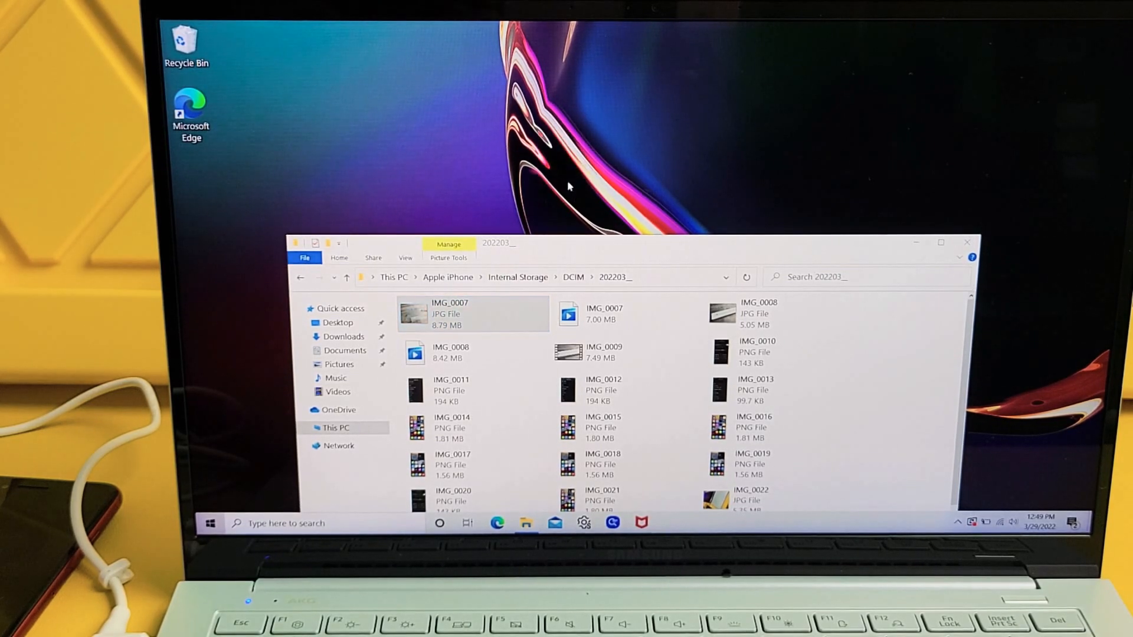
{"action": "left_click", "coordinate": [473, 314]}
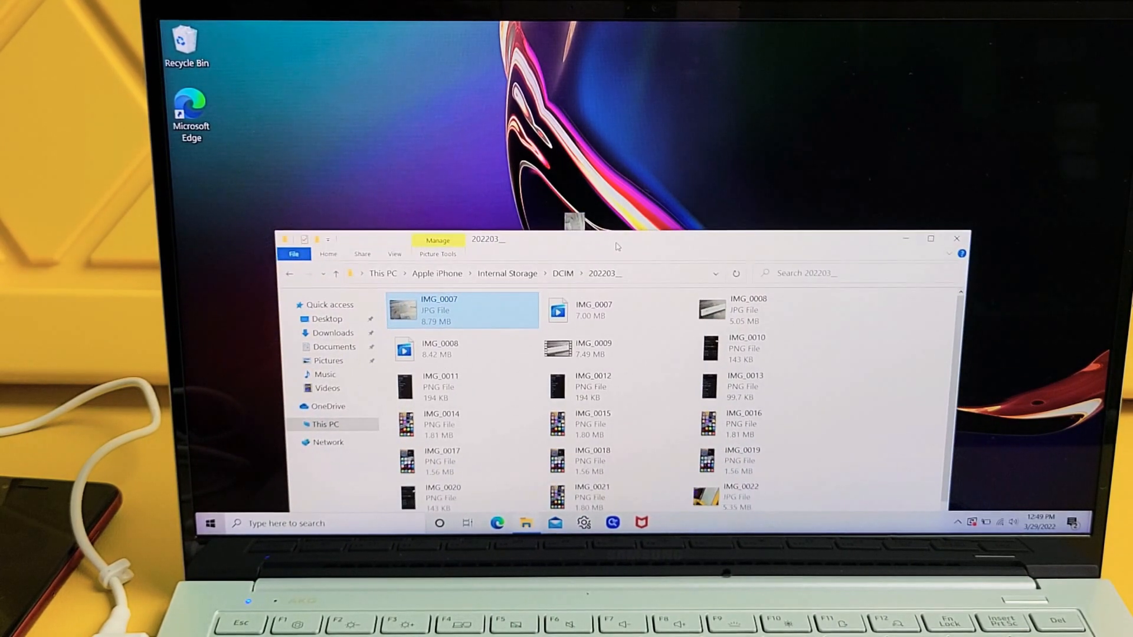
{"action": "mouse_move", "coordinate": [671, 136]}
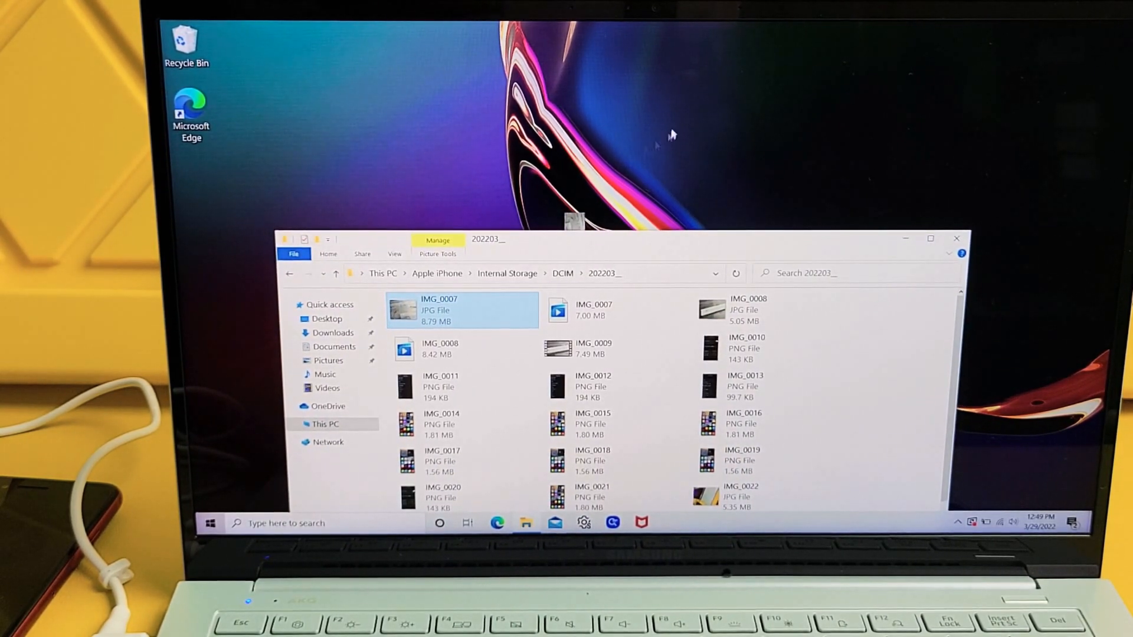
{"action": "right_click", "coordinate": [664, 156]}
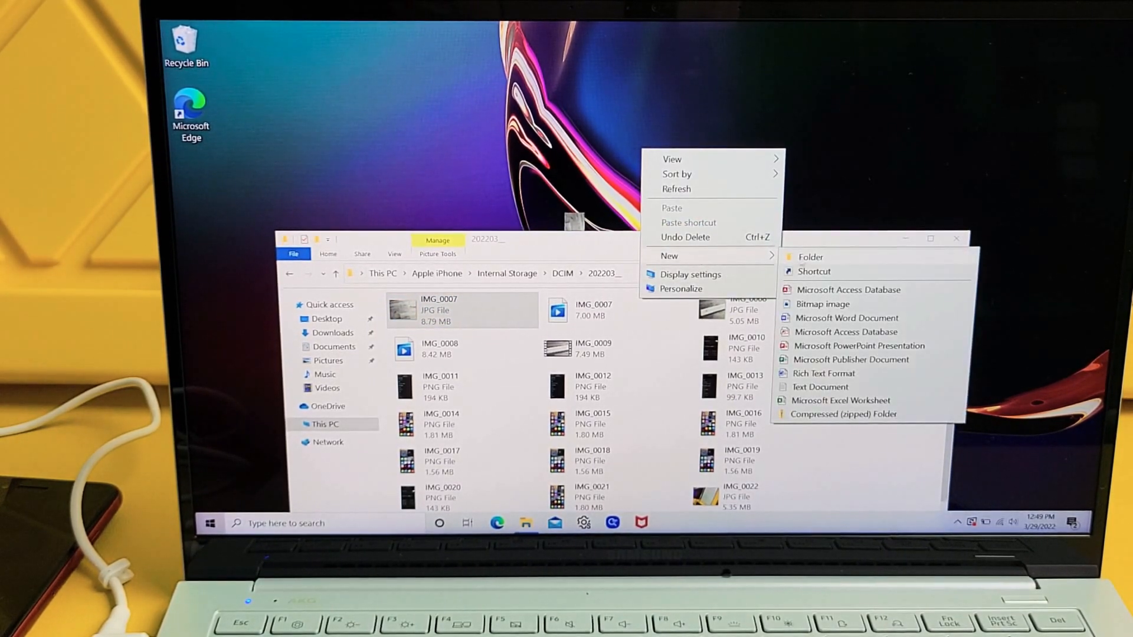
{"action": "left_click", "coordinate": [810, 256]}
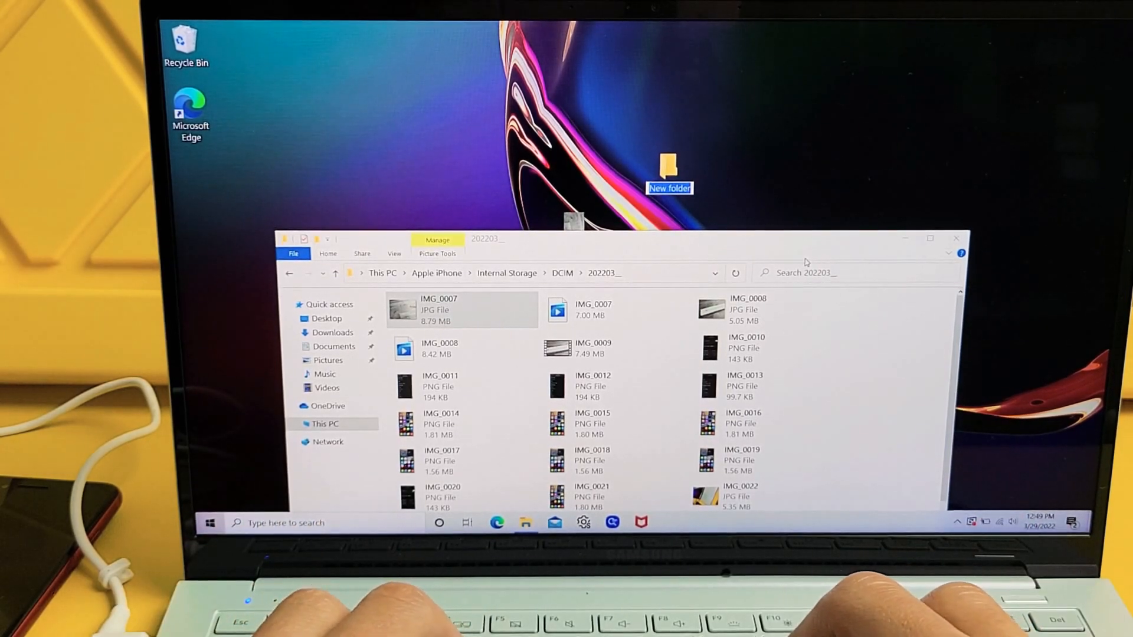
{"action": "type", "text": "ipad"}
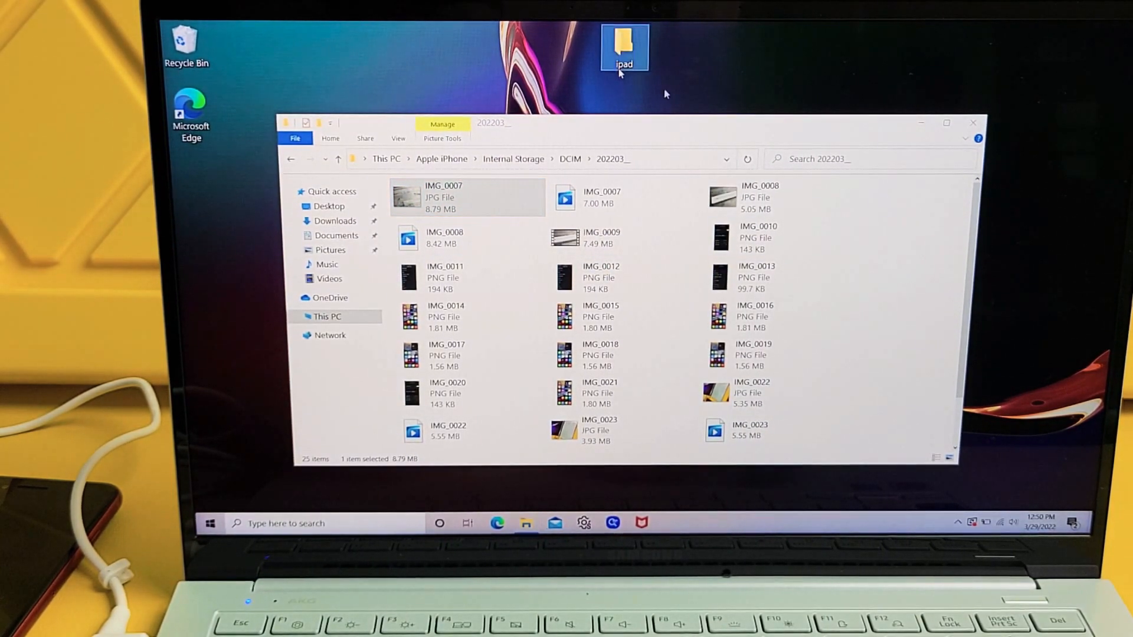
- Copy IMG_0007 through IMG_0023 into the desktop ipad folder and close the iPhone window
{"action": "left_click", "coordinate": [754, 355]}
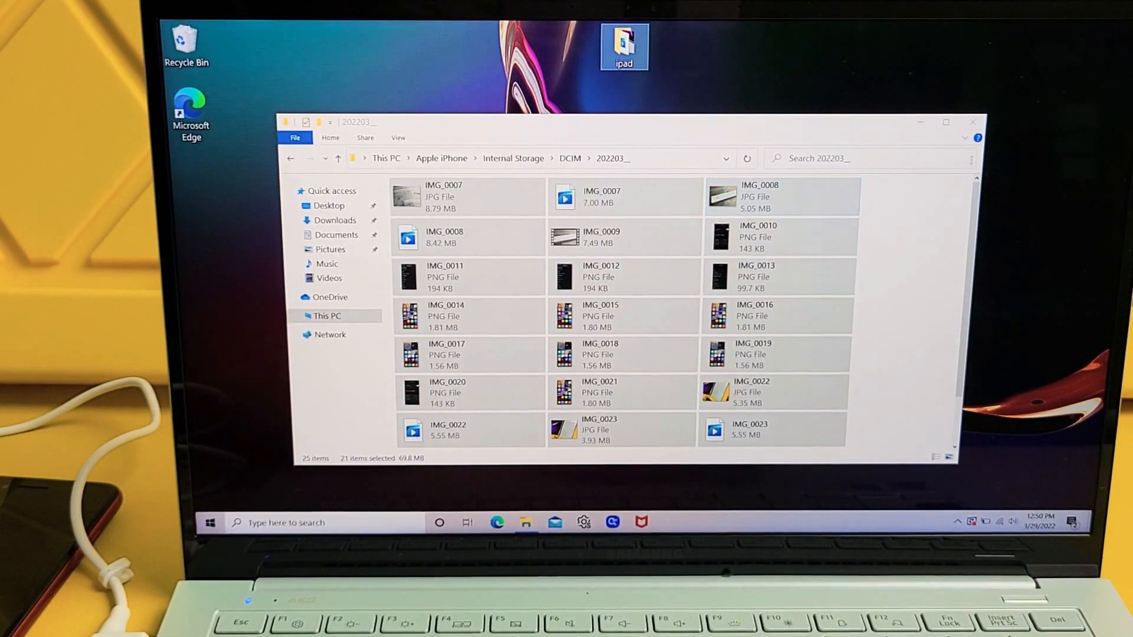
{"action": "mouse_move", "coordinate": [973, 122]}
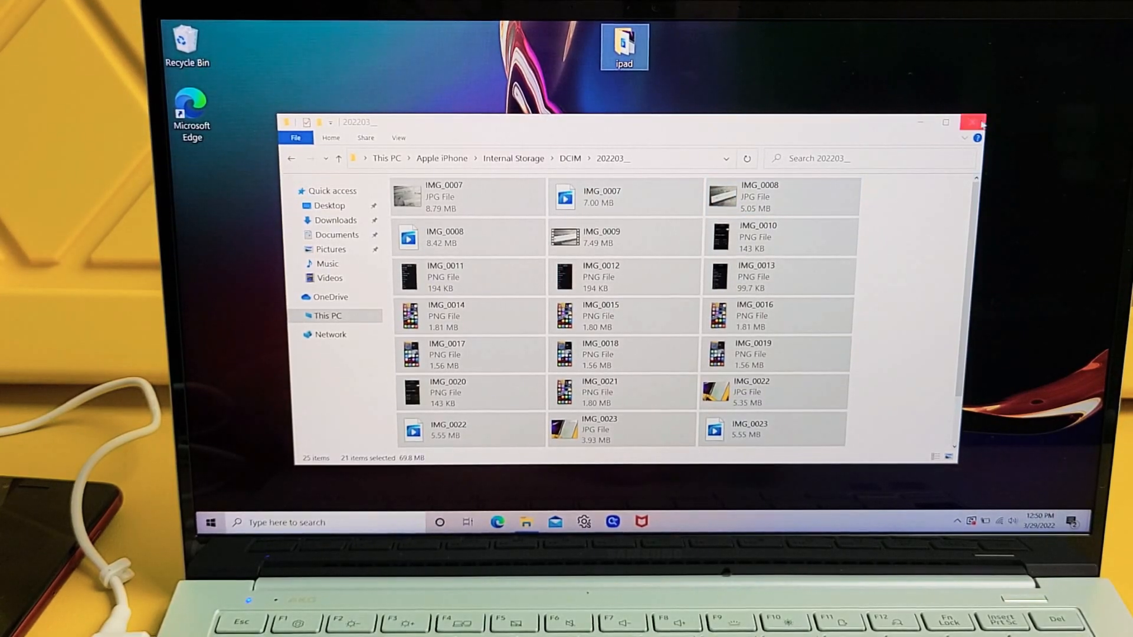
{"action": "left_click", "coordinate": [973, 121]}
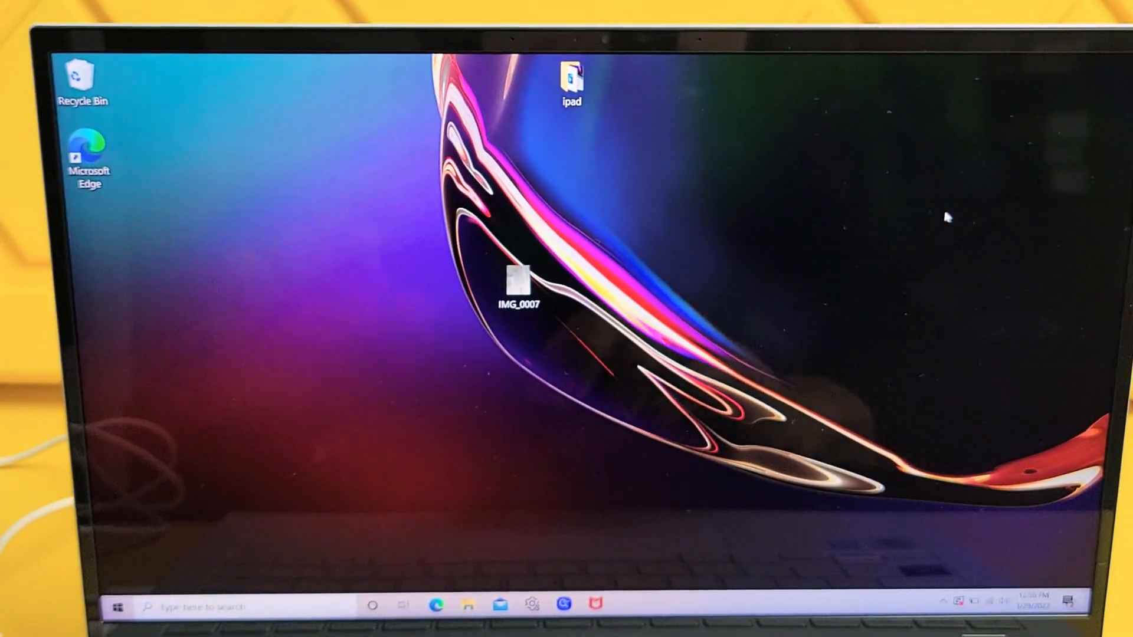
- Open the desktop ipad folder showing the 21 copied photos and videos
{"action": "left_click", "coordinate": [571, 81]}
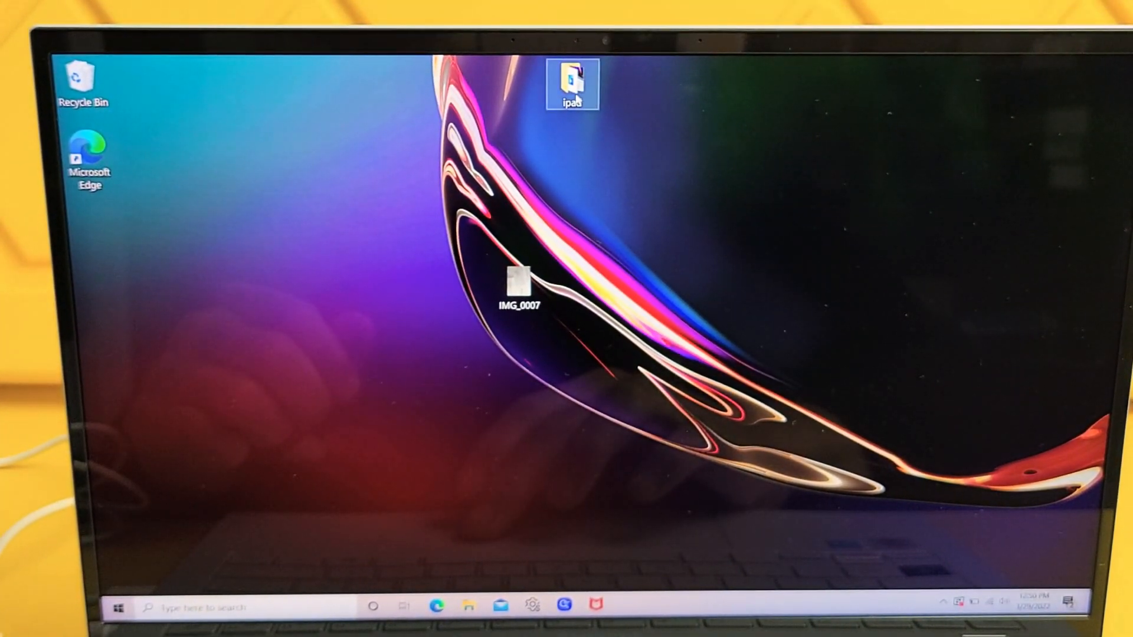
{"action": "double_click", "coordinate": [573, 82]}
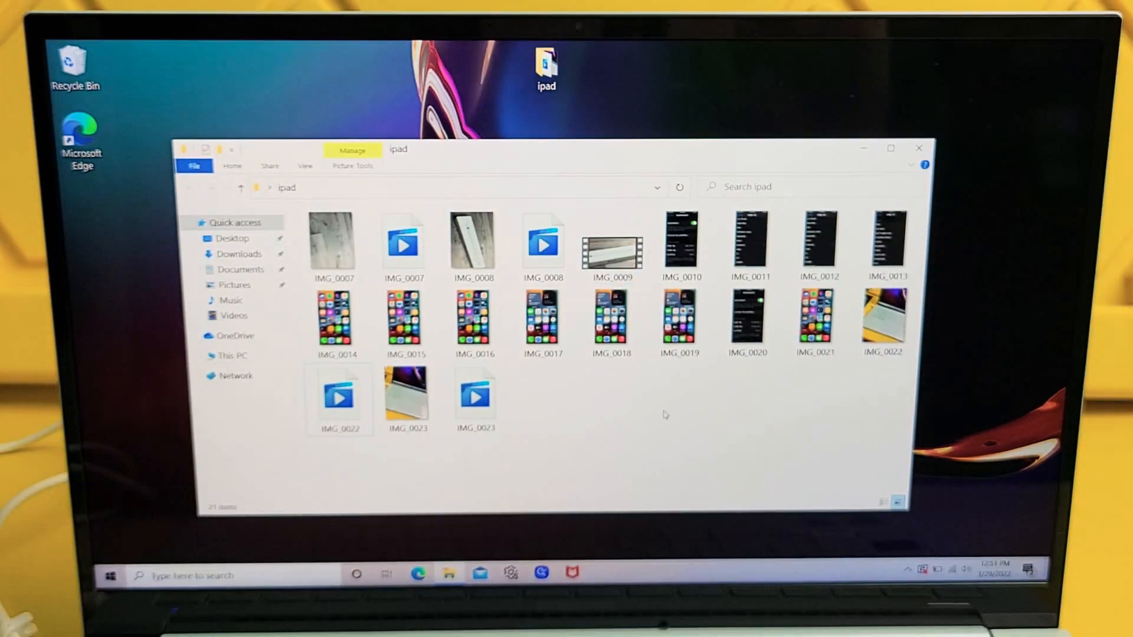
{"action": "left_click", "coordinate": [409, 396]}
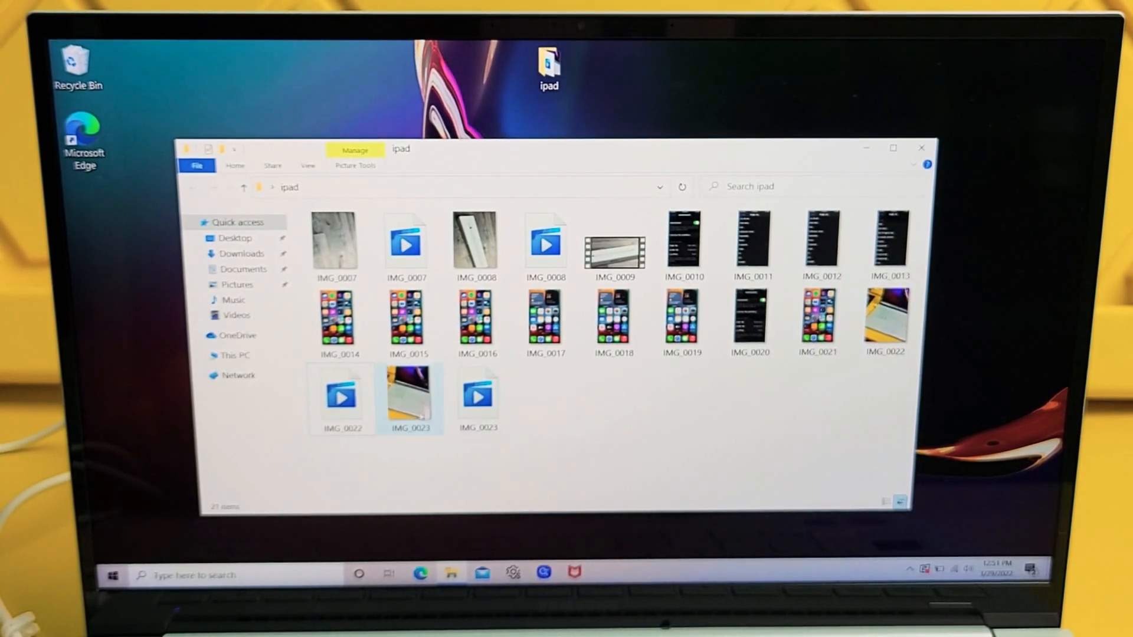
- Play the IMG_0022 video briefly and close the player
{"action": "left_click", "coordinate": [342, 395]}
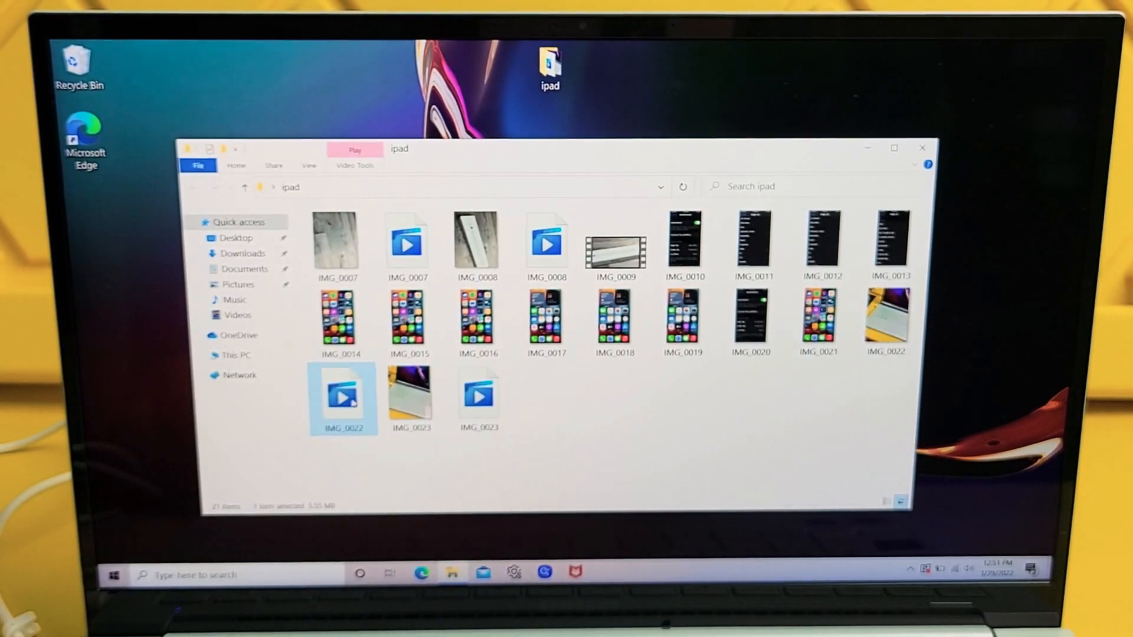
{"action": "double_click", "coordinate": [343, 398]}
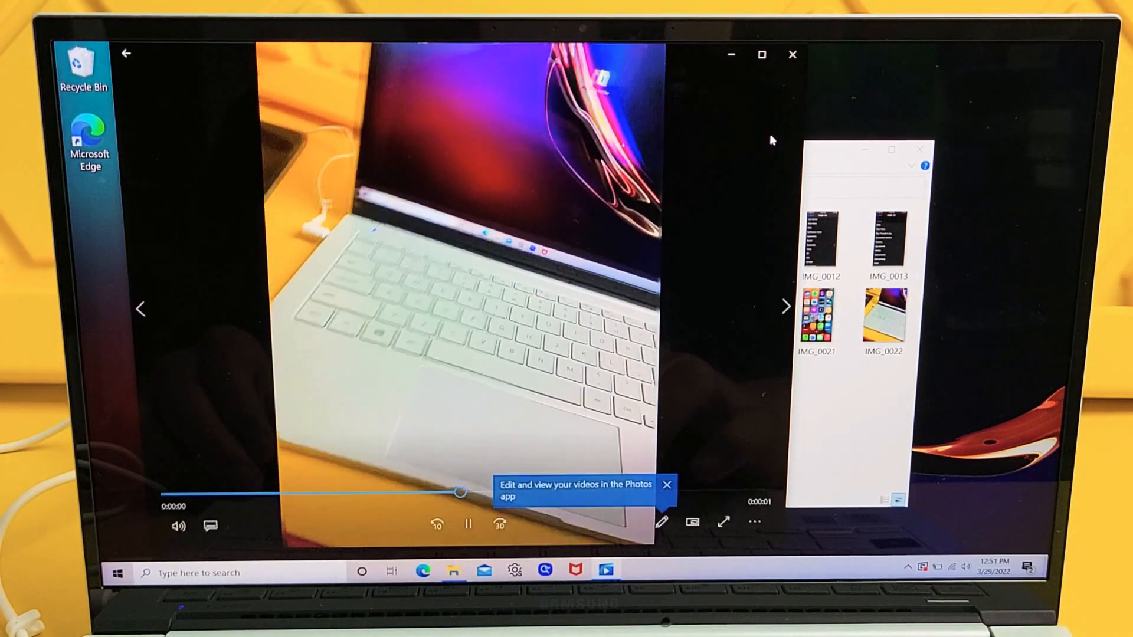
{"action": "left_click", "coordinate": [792, 54]}
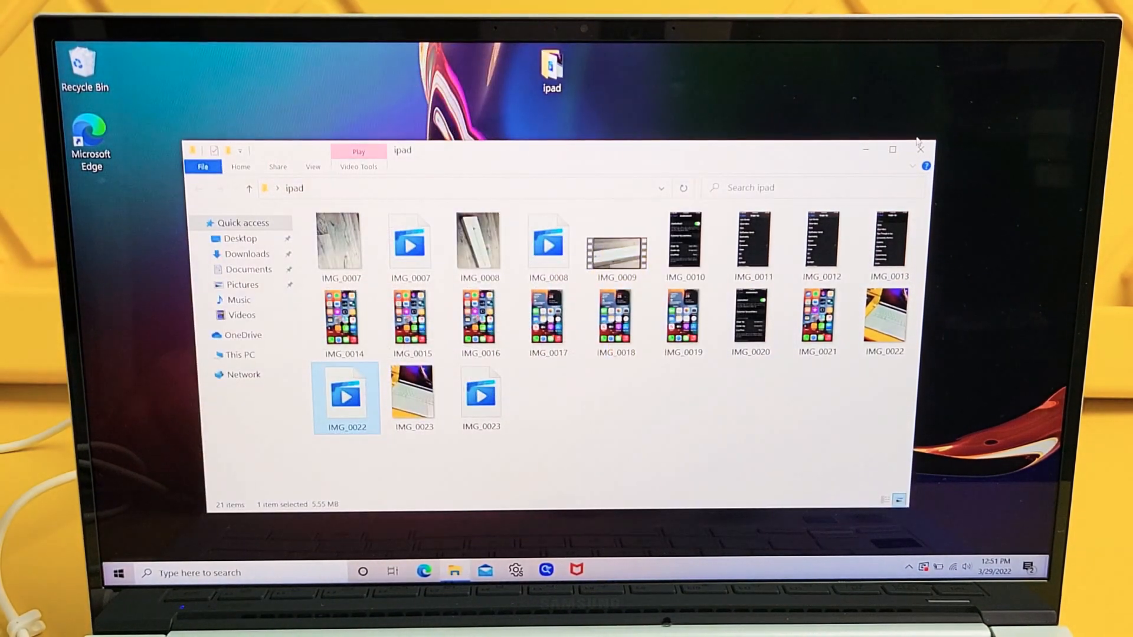